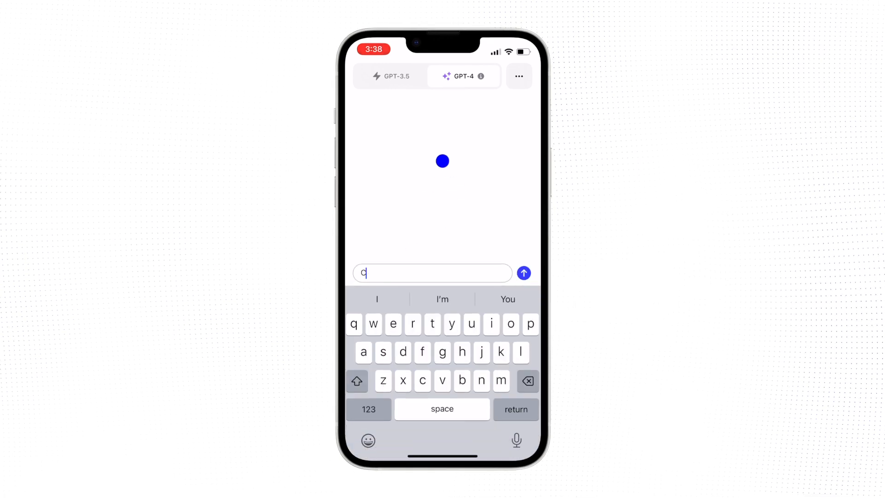
# Send ChatGPT the request 'Can you make me some amazing content?'
pyautogui.write('Can you make me some amazing content?')
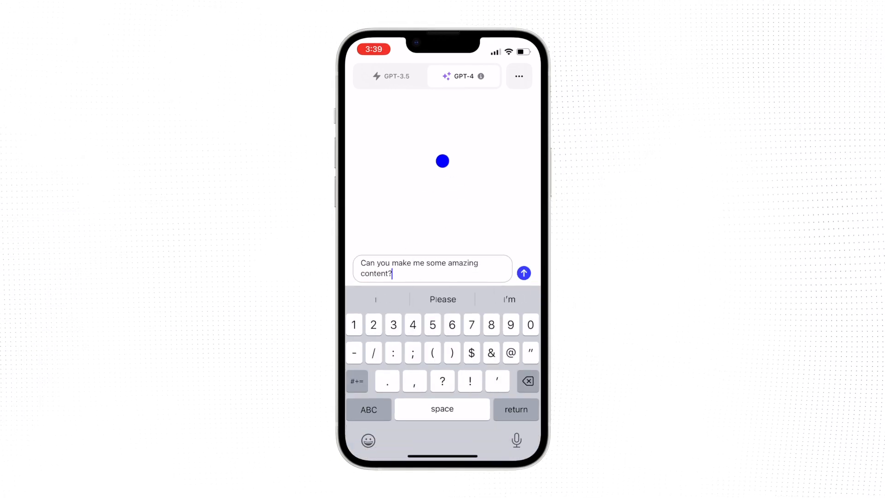
pyautogui.click(523, 273)
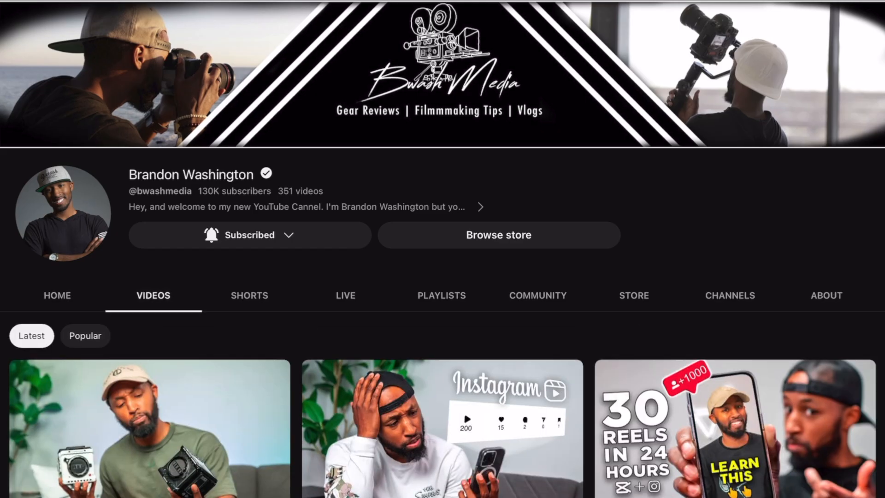
# Browse the channel's uploads, open a video, and generate the cinematic monk video
pyautogui.scroll(-3)
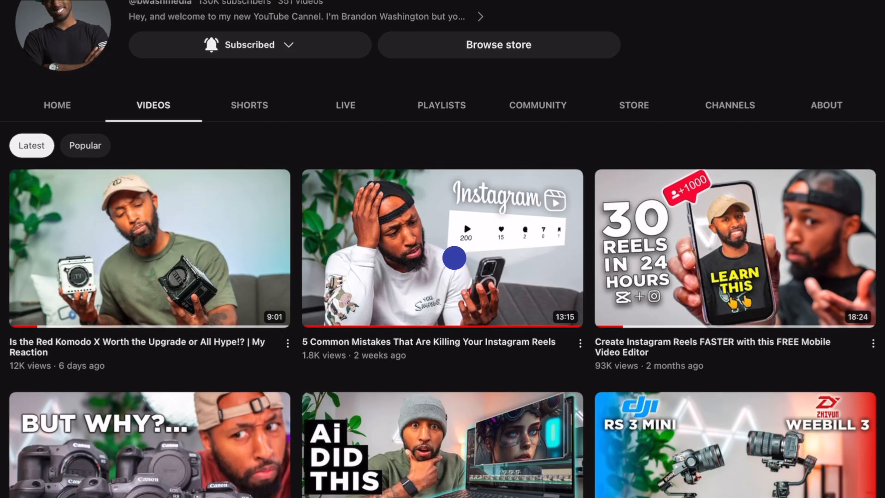
pyautogui.click(442, 248)
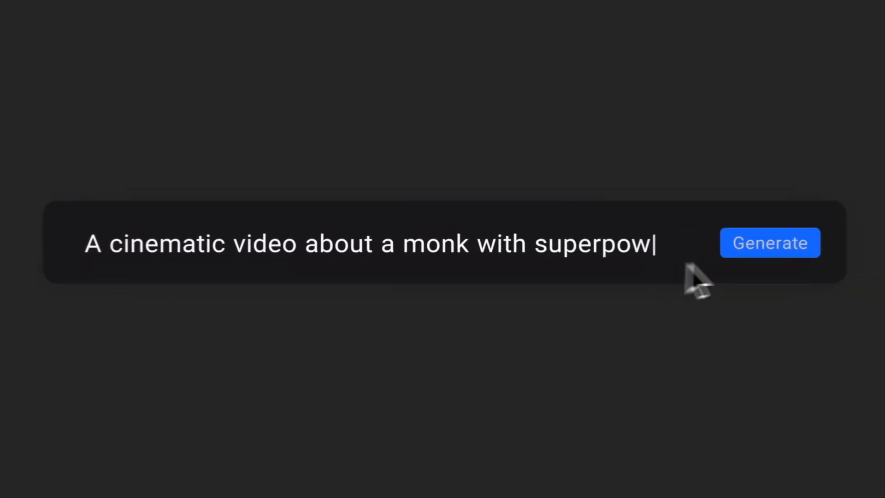
pyautogui.click(770, 243)
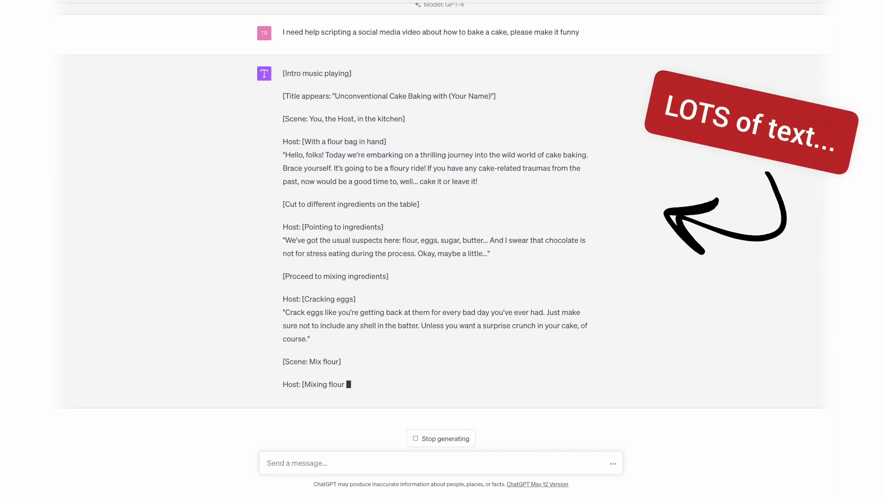
# Scroll through ChatGPT's funny cake-baking script as it streams
pyautogui.scroll(-3)
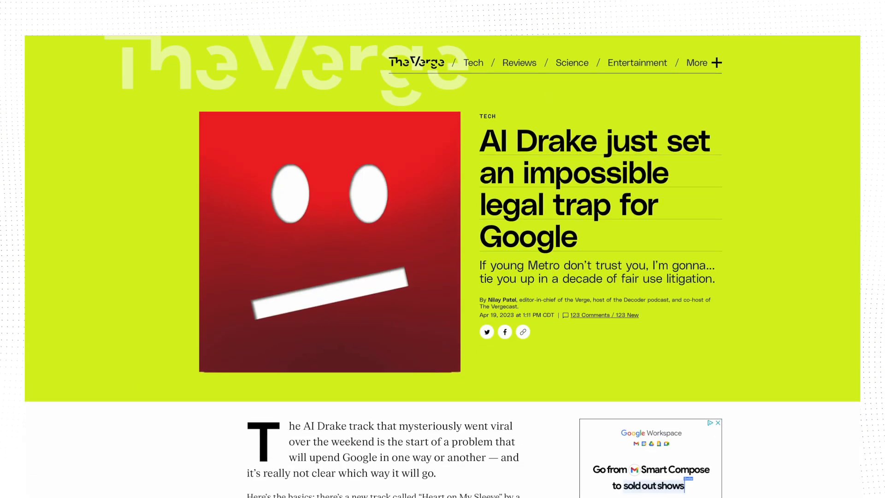
pyautogui.scroll(-3)
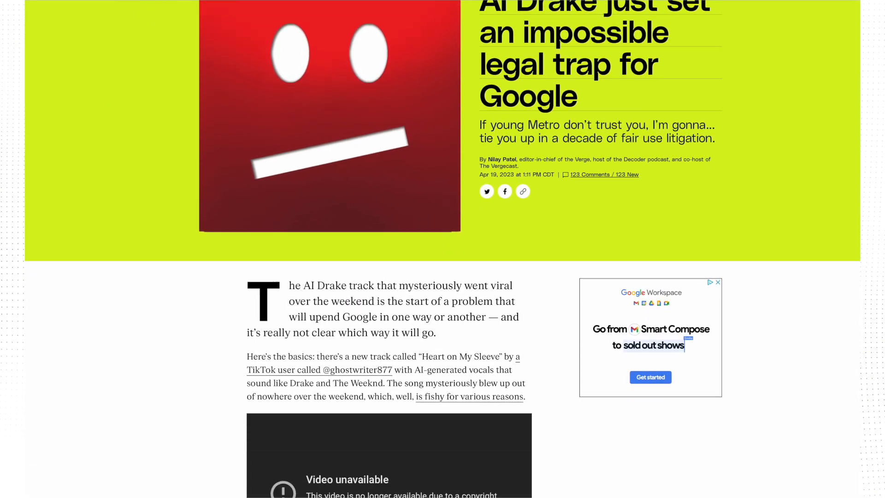
pyautogui.scroll(-3)
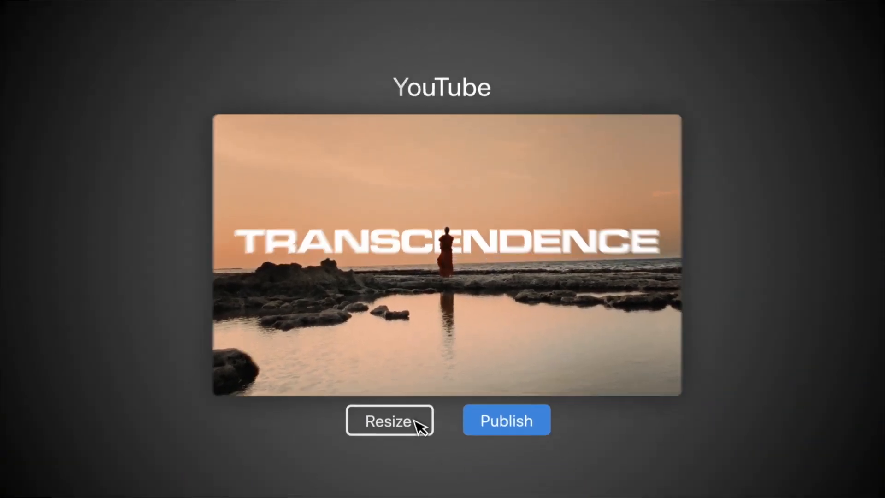
# Resize the TRANSCENDENCE video to Stories and generate the yoga Instagram reel
pyautogui.click(390, 420)
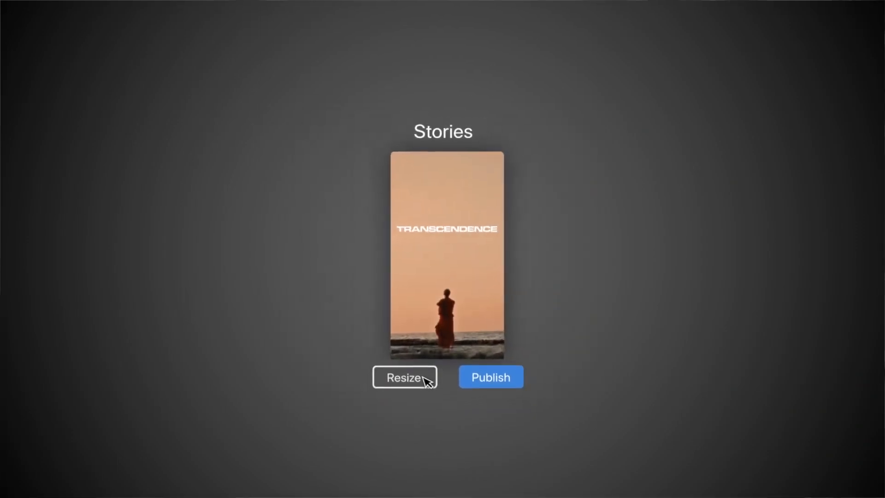
pyautogui.click(404, 377)
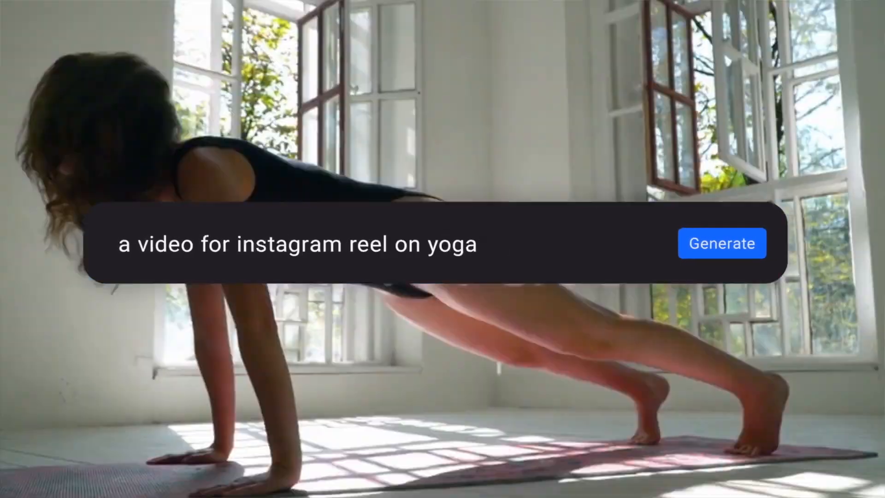
pyautogui.click(721, 243)
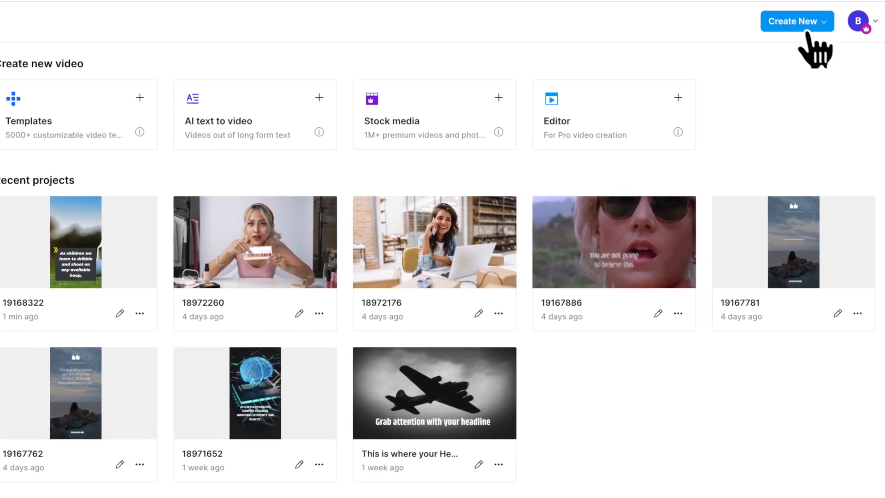
# Choose AI text to video from the Create New menu
pyautogui.click(797, 21)
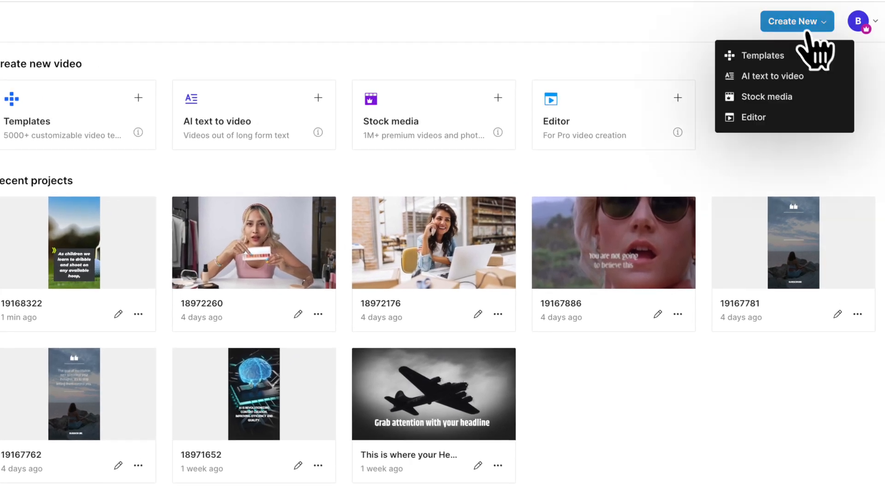
pyautogui.moveTo(779, 76)
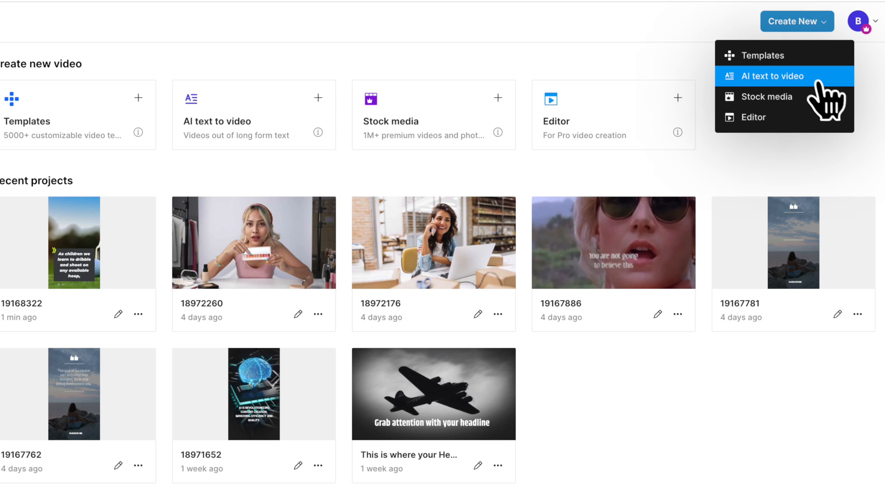
pyautogui.click(773, 75)
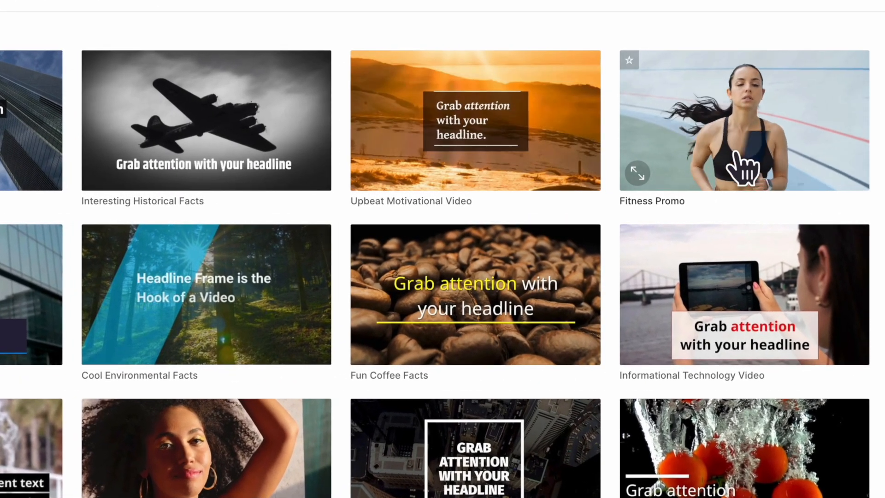
# Preview the Fitness Promo template and use it in Portrait (9:16)
pyautogui.click(744, 119)
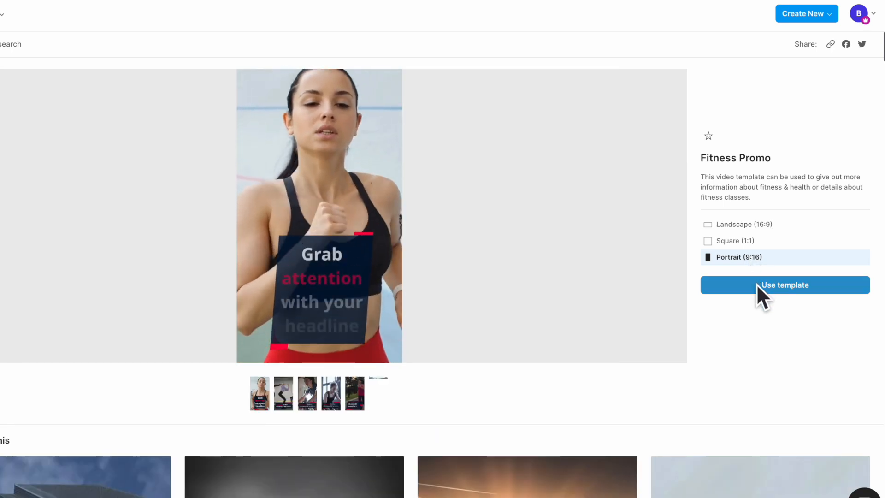
pyautogui.click(785, 285)
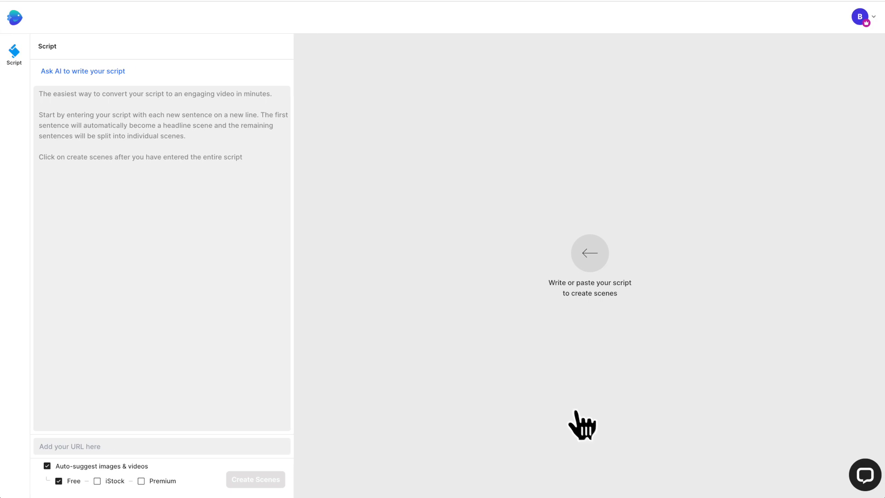
pyautogui.moveTo(194, 84)
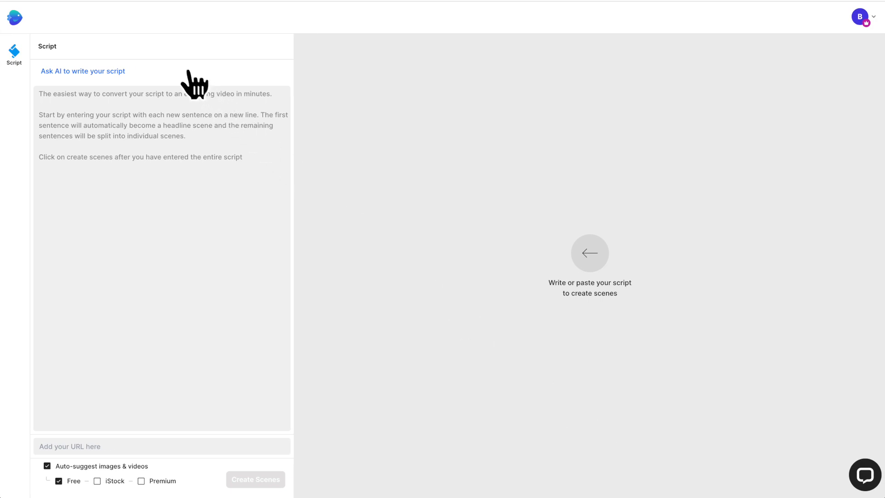
# Choose Ask AI to write your script in the Script panel
pyautogui.click(83, 71)
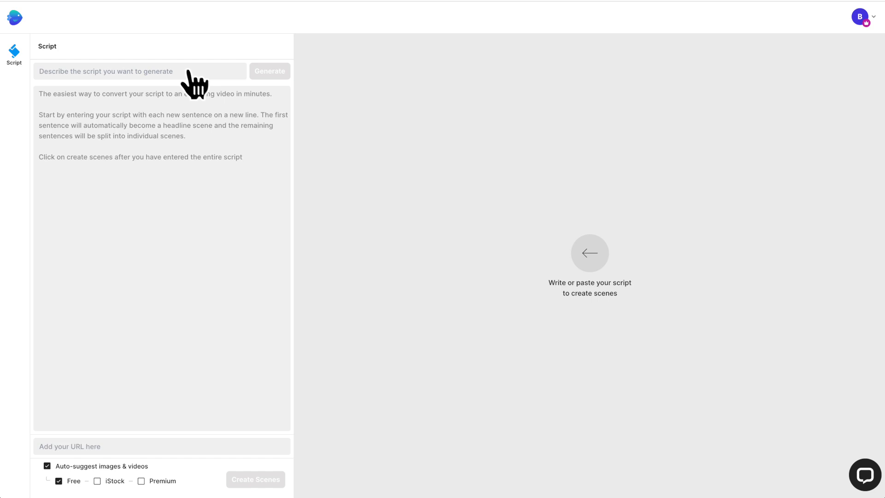
# Begin the script description with 'Something amazing i'
pyautogui.write('Something amazing i')
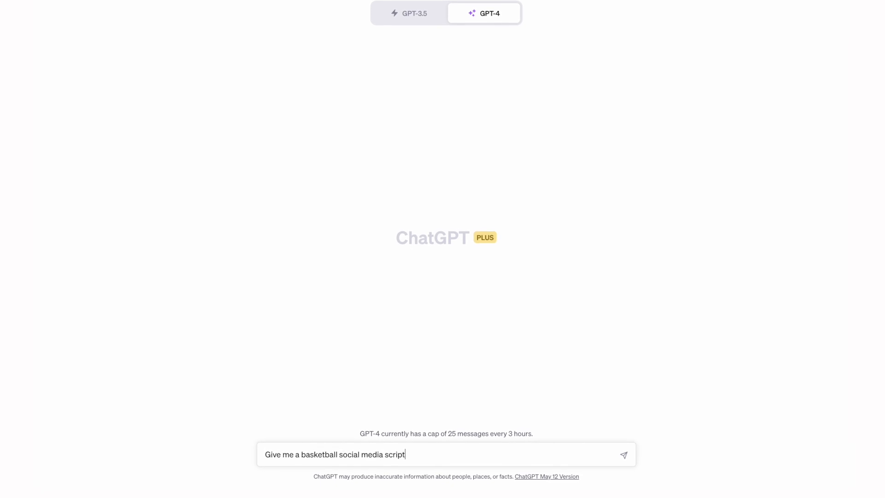
# Extend the prompt to a Kobe Bryant video that's funny but also serious
pyautogui.write('for a video about Kobe Bryant in 2007')
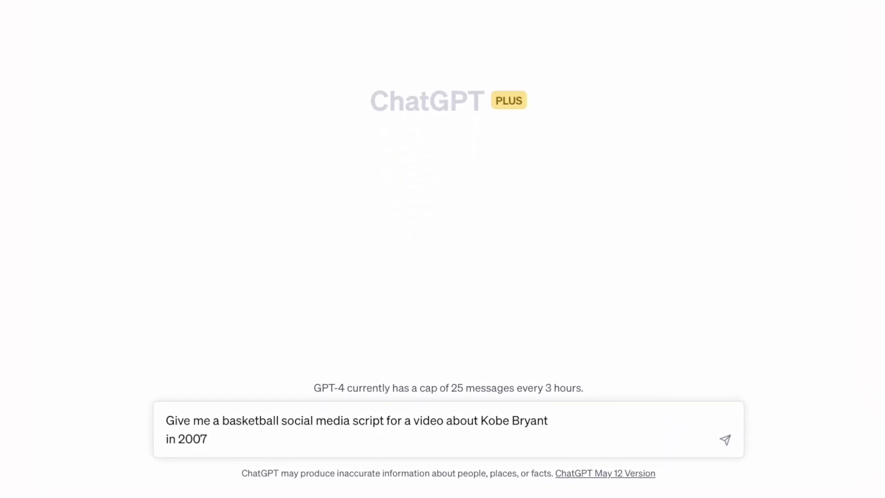
pyautogui.write('b')
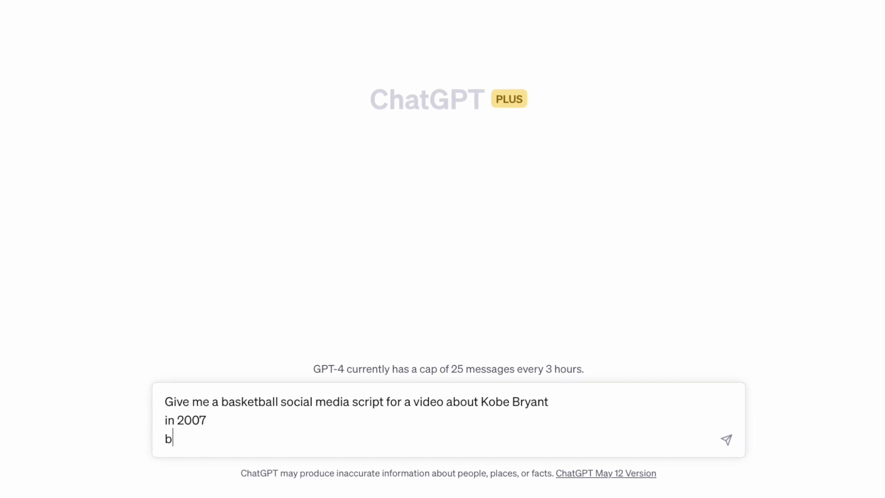
pyautogui.write('e funny')
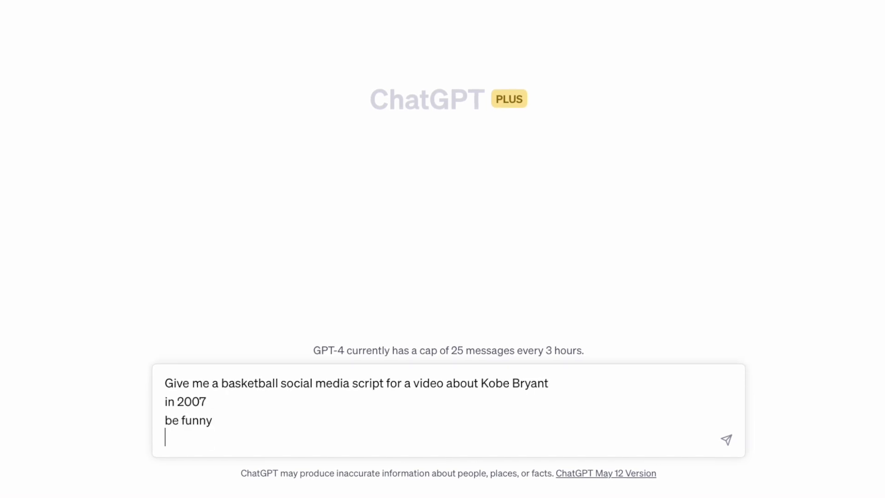
pyautogui.write('but also serious')
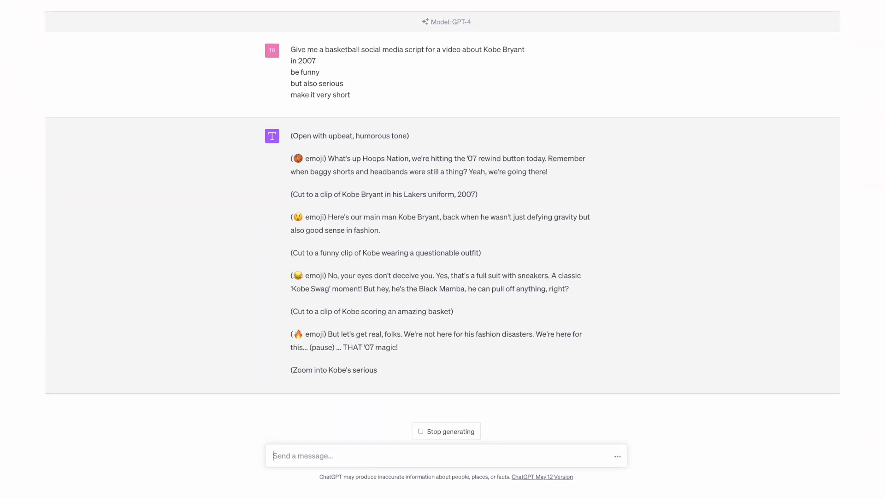
pyautogui.scroll(-3)
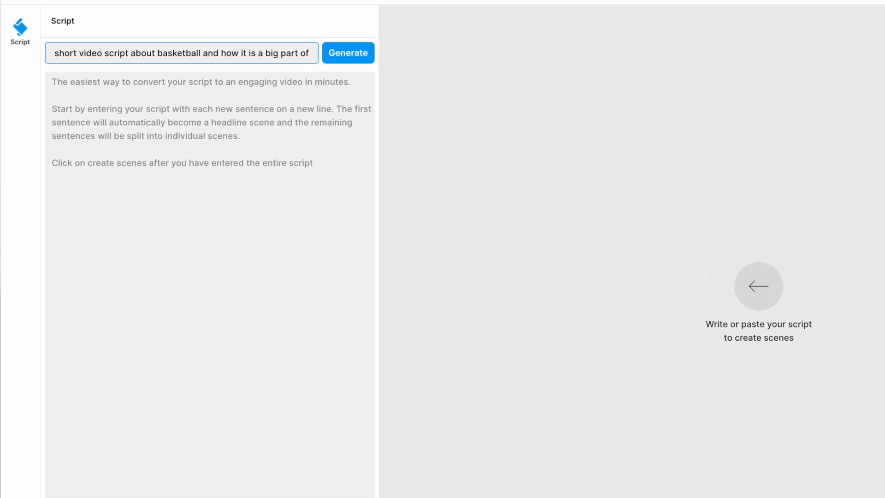
# Generate the basketball-culture script, then type an under-60-second basketball script prompt
pyautogui.click(347, 53)
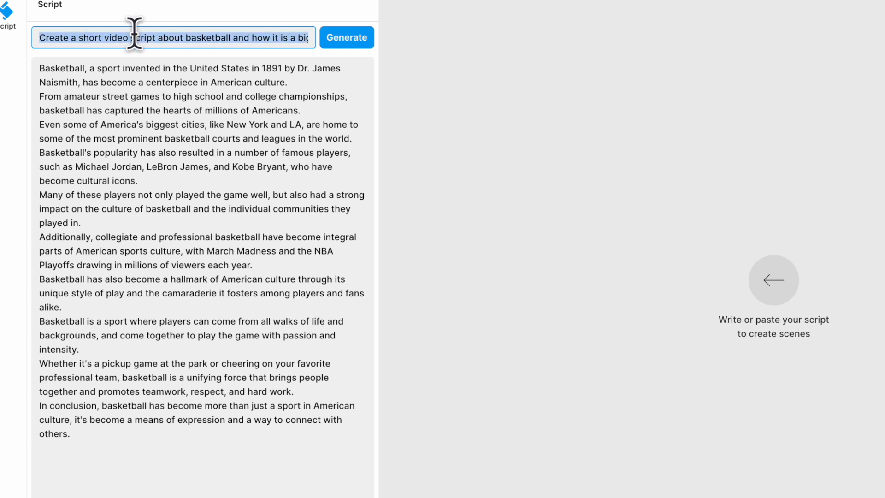
pyautogui.write('create a short video script under')
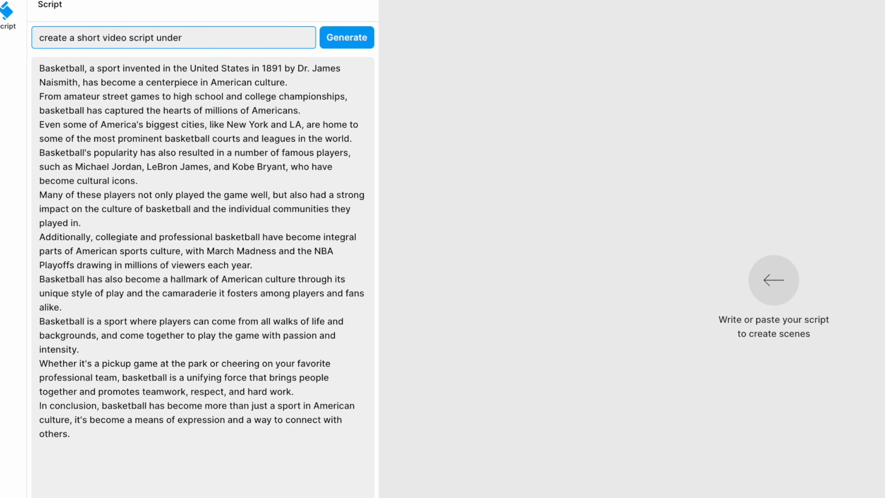
pyautogui.write('60 seconds about basketba')
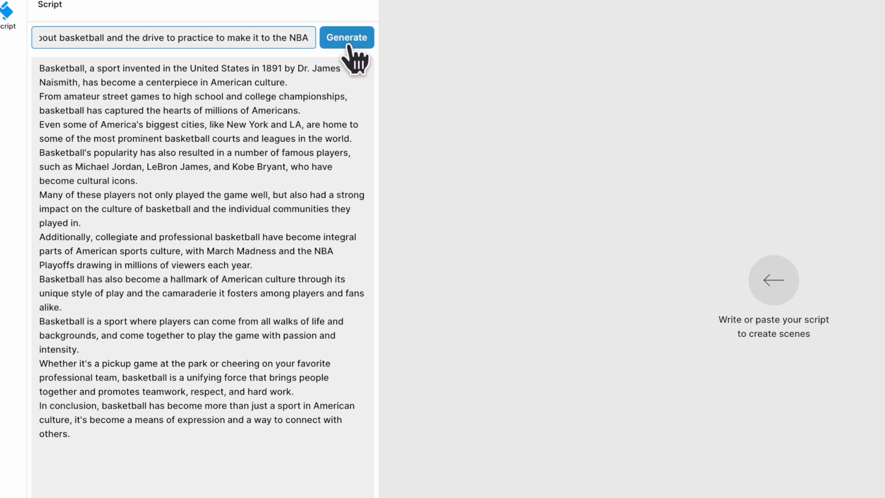
# Generate a fresh under-60-second rhyming script about practicing hard to make the NBA
pyautogui.click(347, 37)
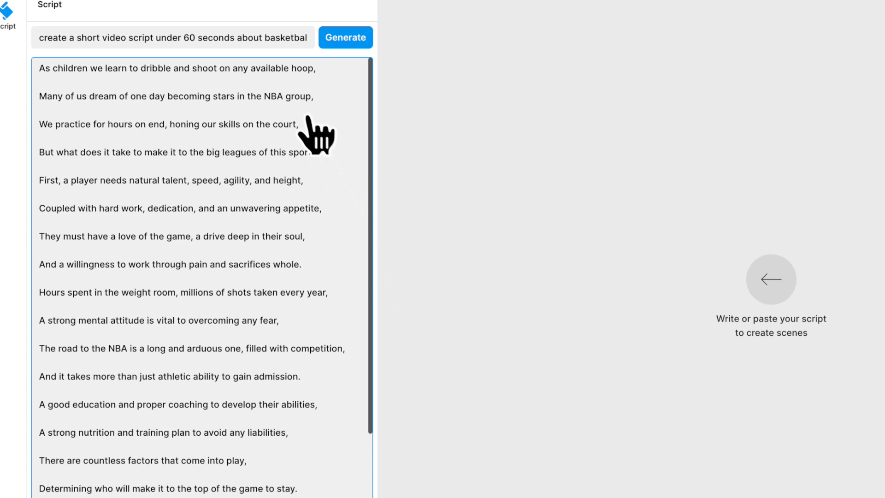
pyautogui.moveTo(282, 189)
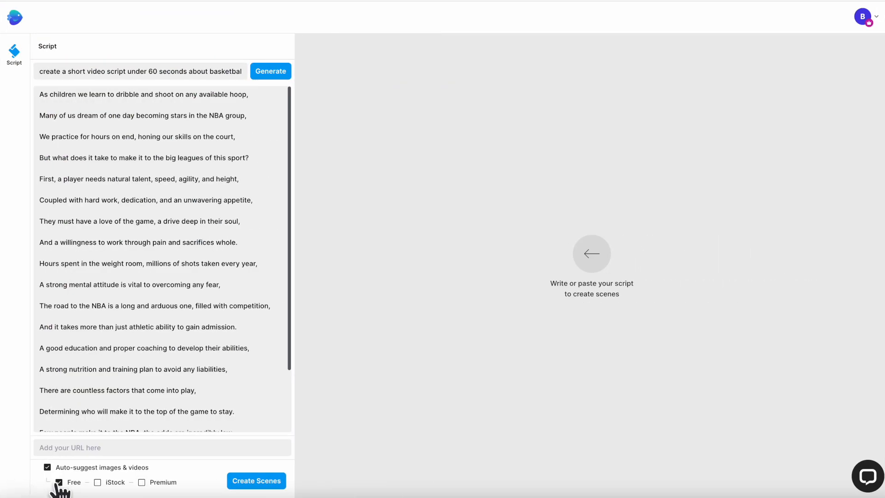
# Switch auto-suggested media from Free to iStock and Premium, then create scenes from the script
pyautogui.click(97, 482)
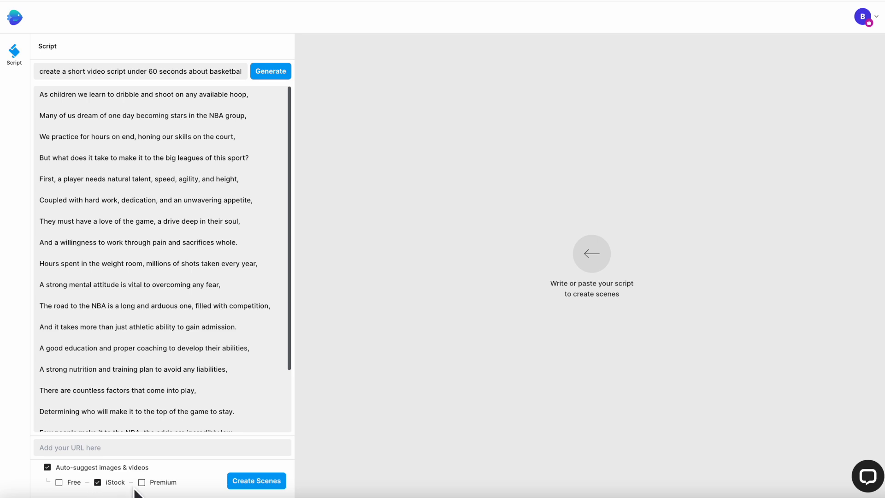
pyautogui.click(141, 482)
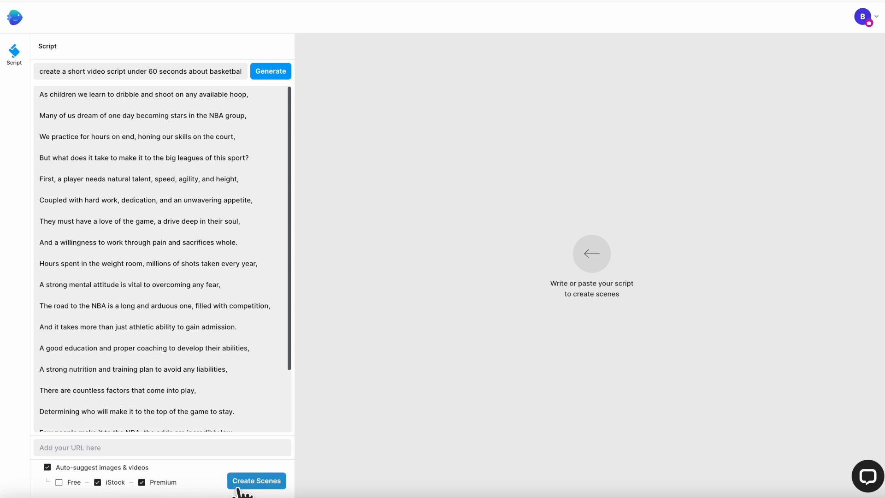
pyautogui.click(256, 481)
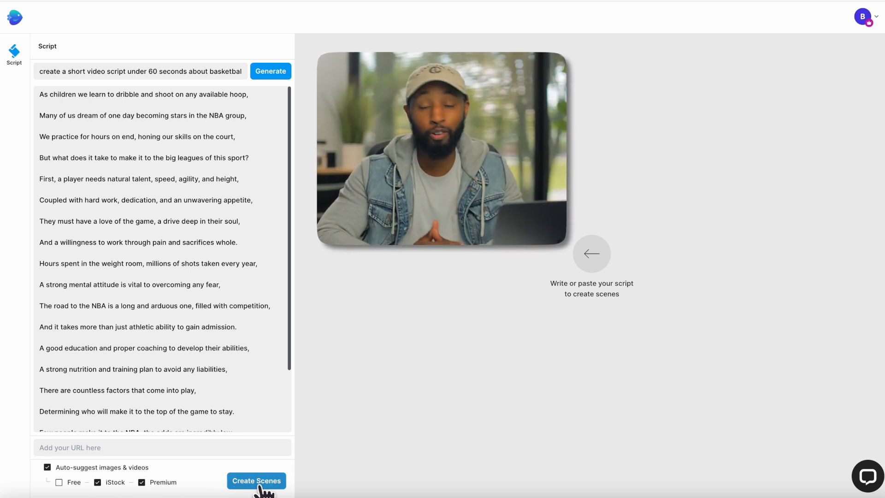
pyautogui.click(256, 480)
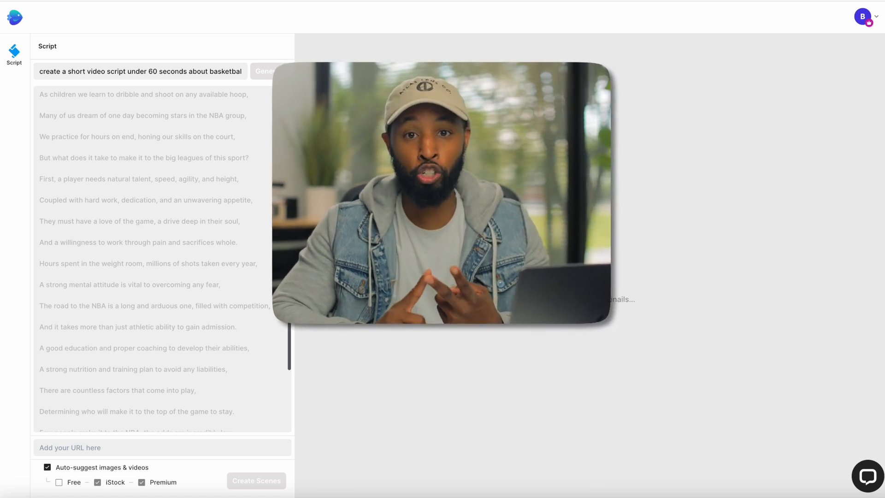
pyautogui.click(256, 480)
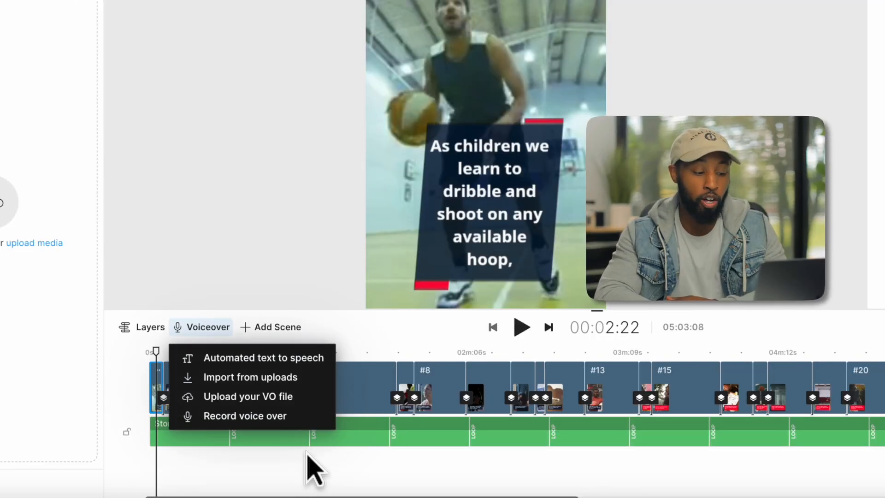
pyautogui.moveTo(249, 397)
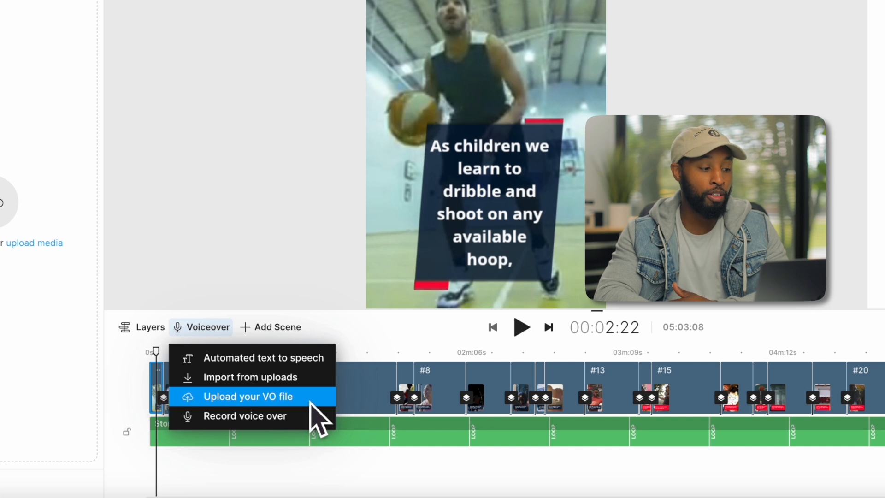
pyautogui.moveTo(332, 373)
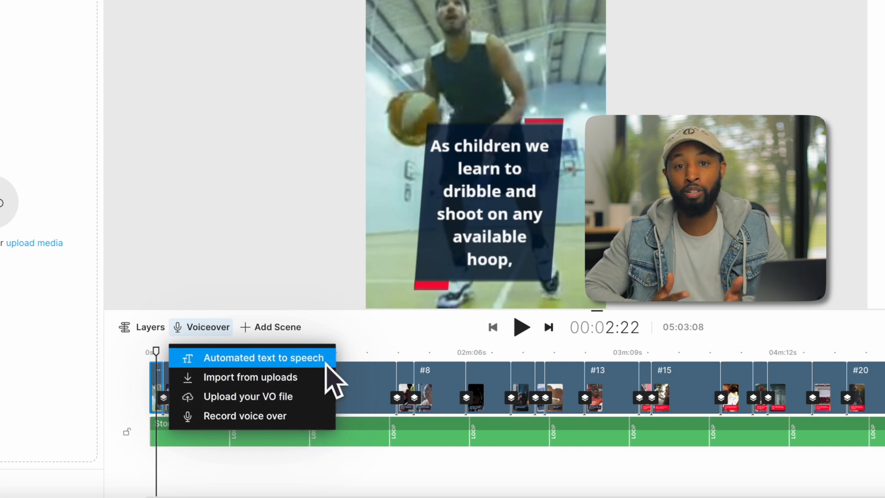
# Add a realistic US English 'Brooklyn' text-to-speech voiceover to all scenes
pyautogui.click(264, 357)
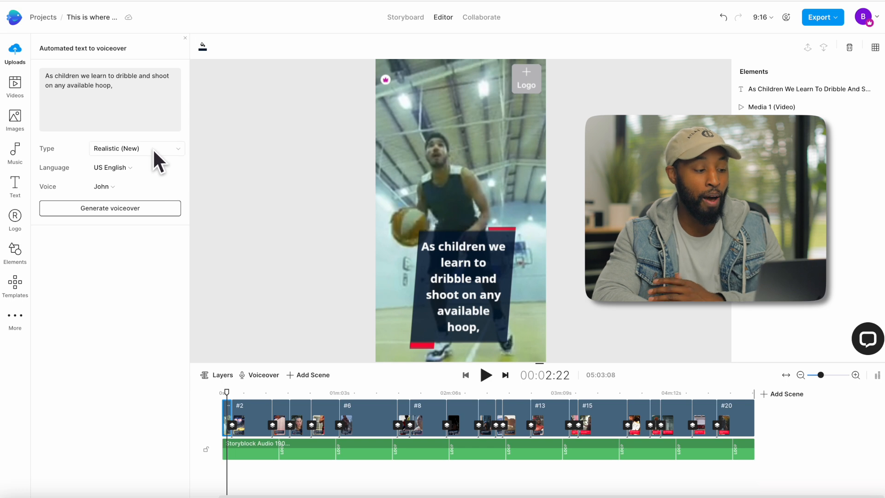
pyautogui.click(136, 149)
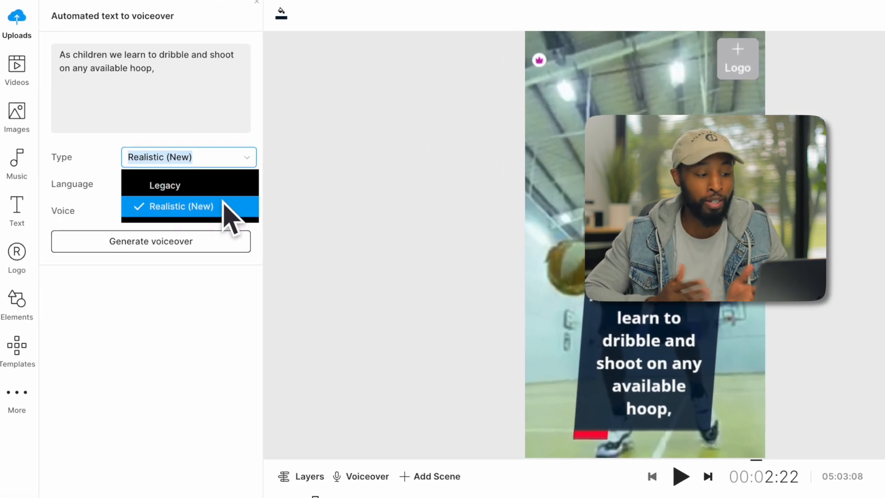
pyautogui.click(182, 206)
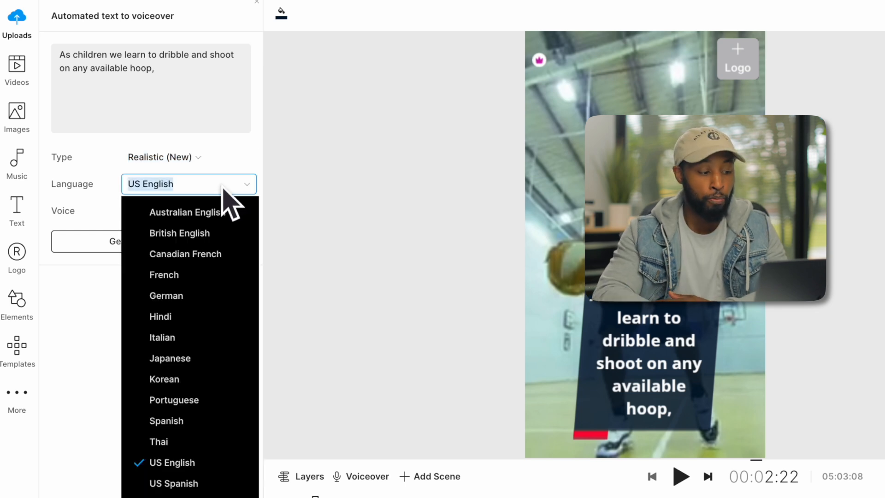
pyautogui.moveTo(186, 254)
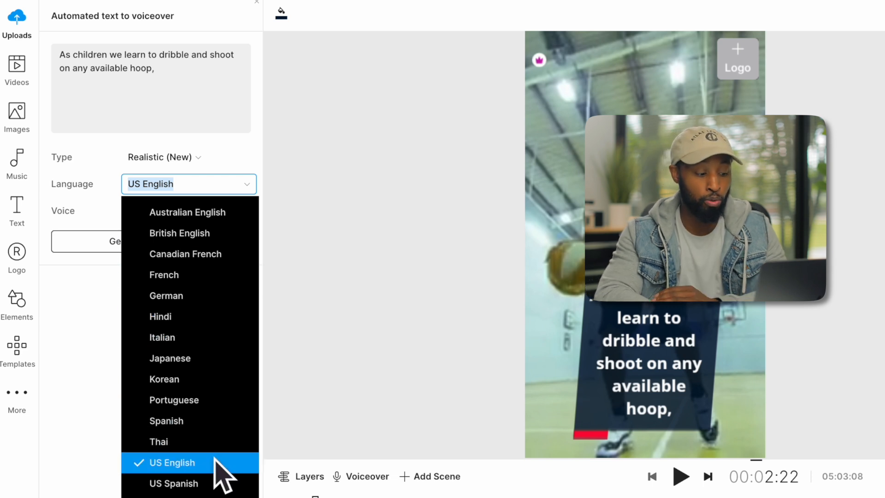
pyautogui.click(171, 462)
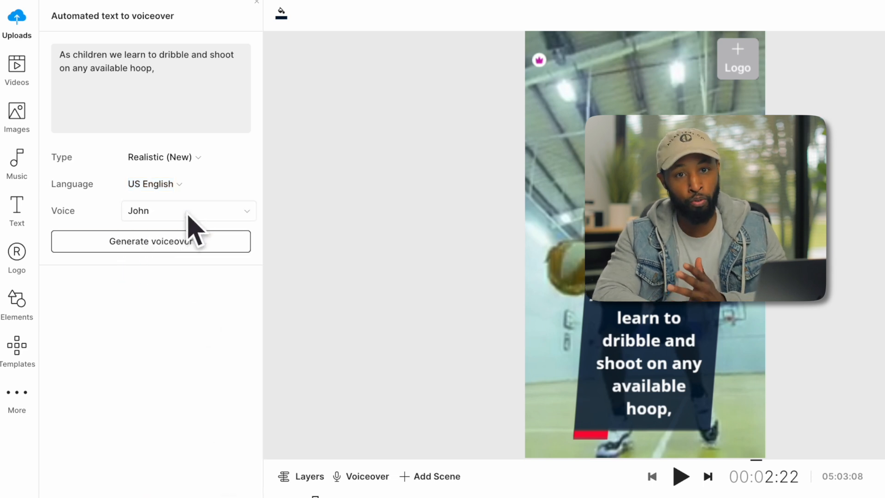
pyautogui.click(188, 211)
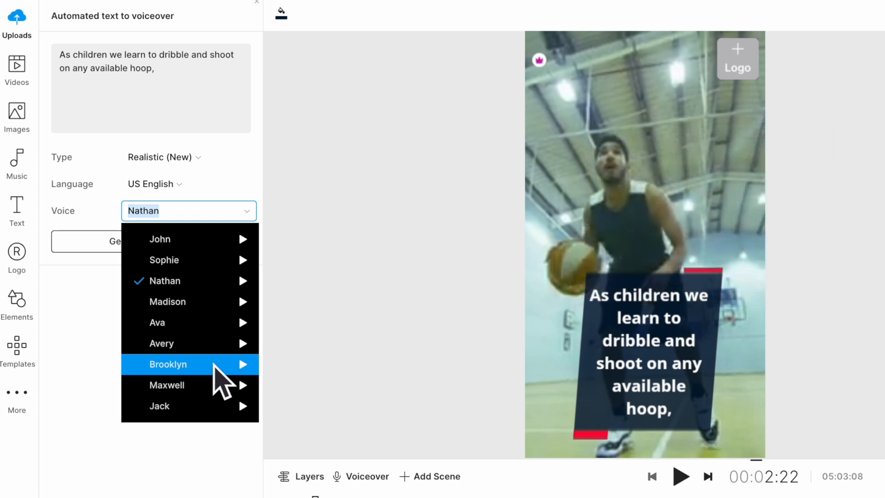
pyautogui.click(168, 364)
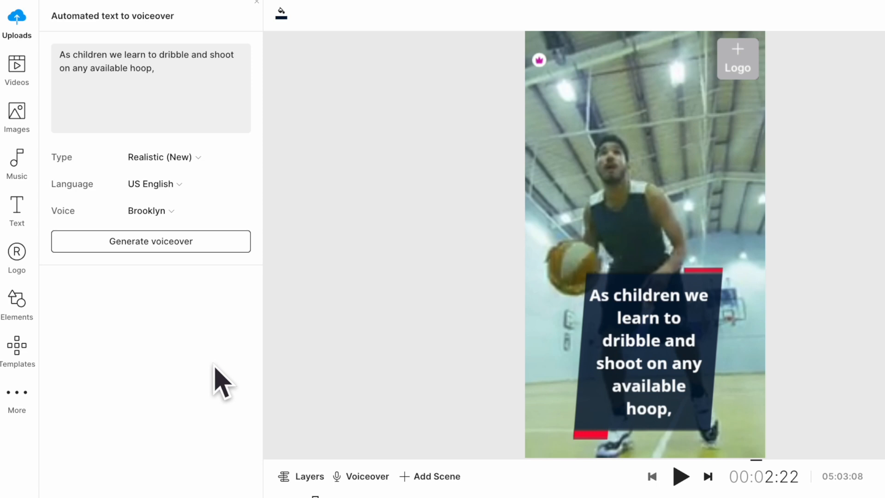
pyautogui.click(151, 241)
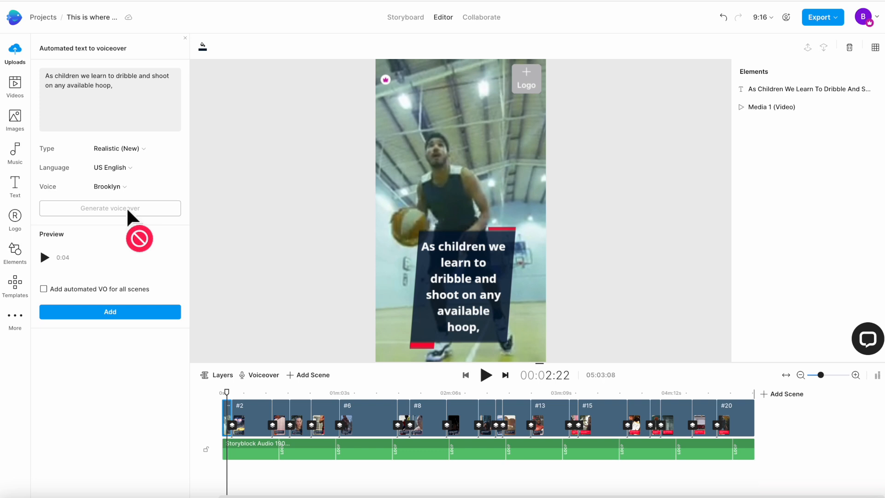
pyautogui.moveTo(145, 253)
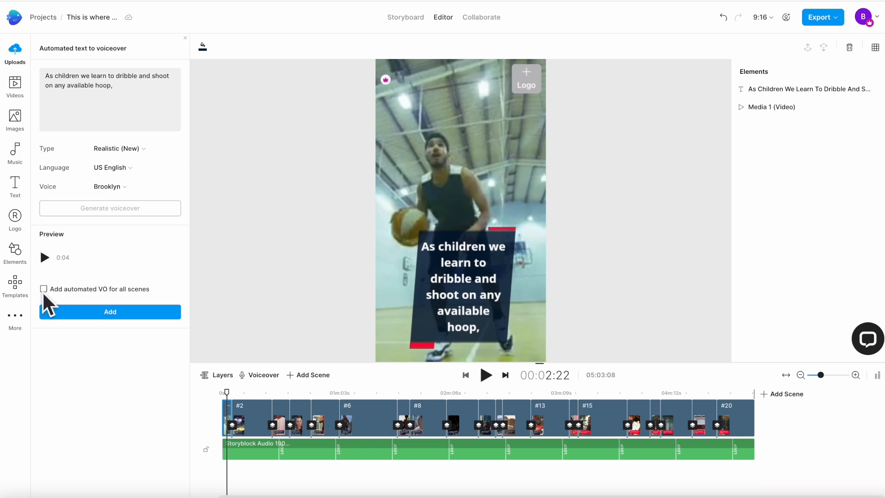
pyautogui.click(44, 289)
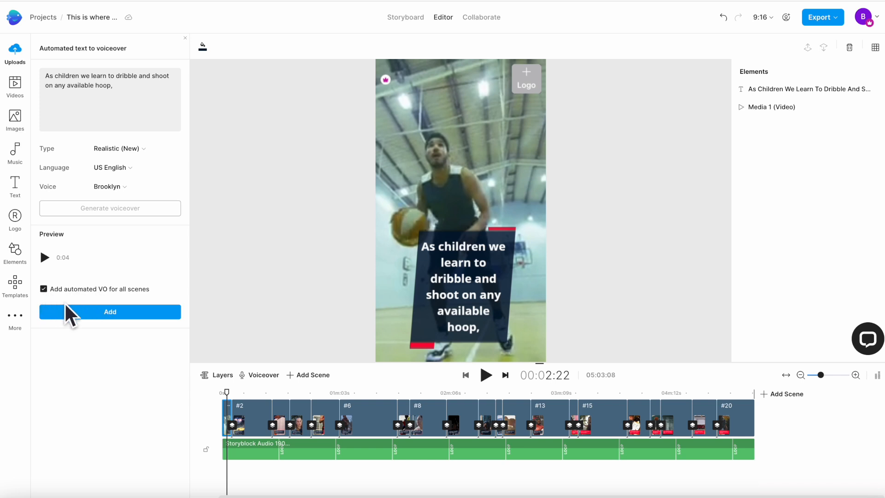
pyautogui.click(110, 312)
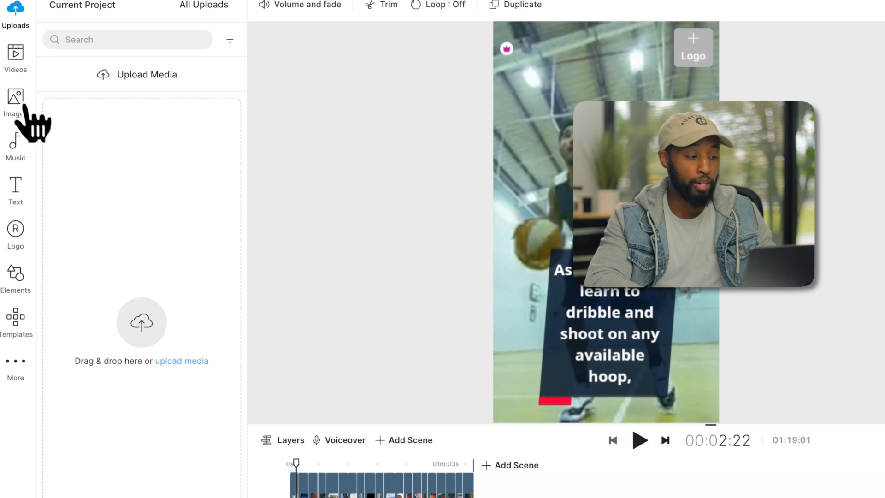
# Browse the Images and Music libraries, then bring up the Text heading presets
pyautogui.click(15, 102)
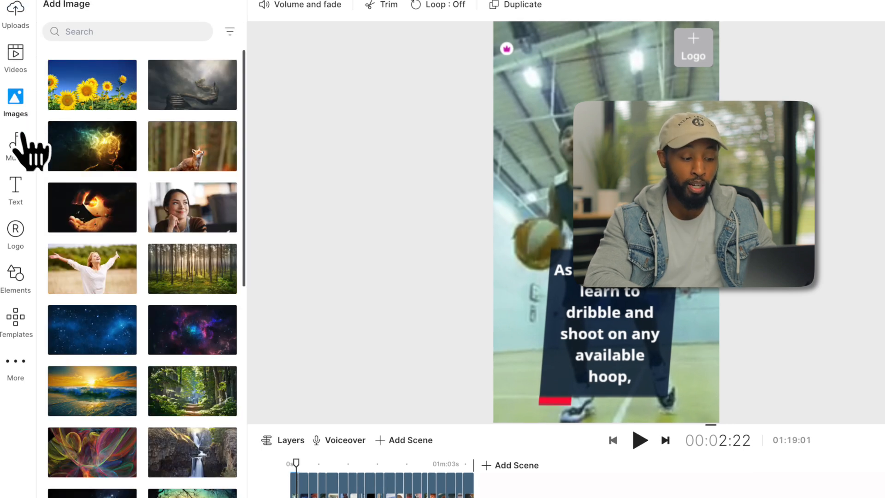
pyautogui.click(15, 145)
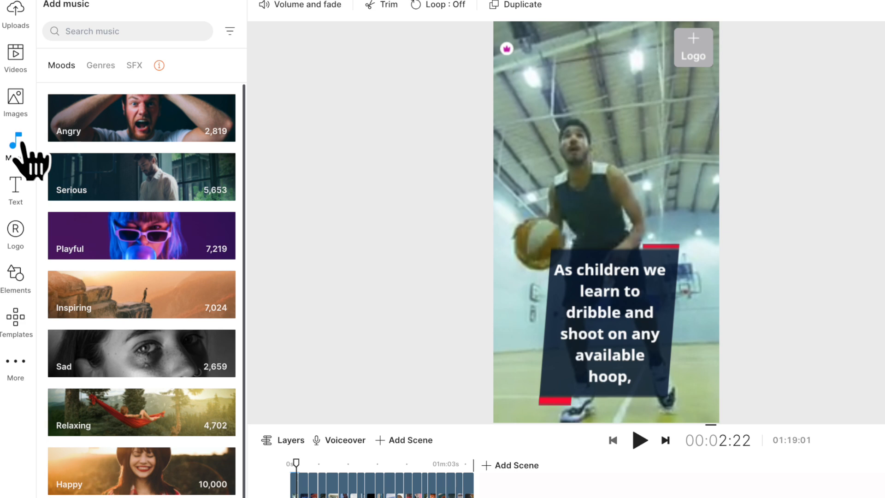
pyautogui.moveTo(31, 201)
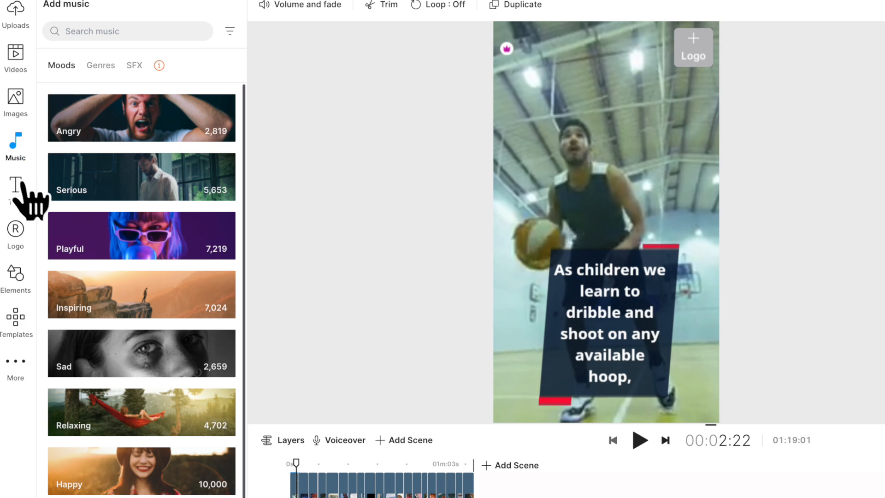
pyautogui.click(15, 184)
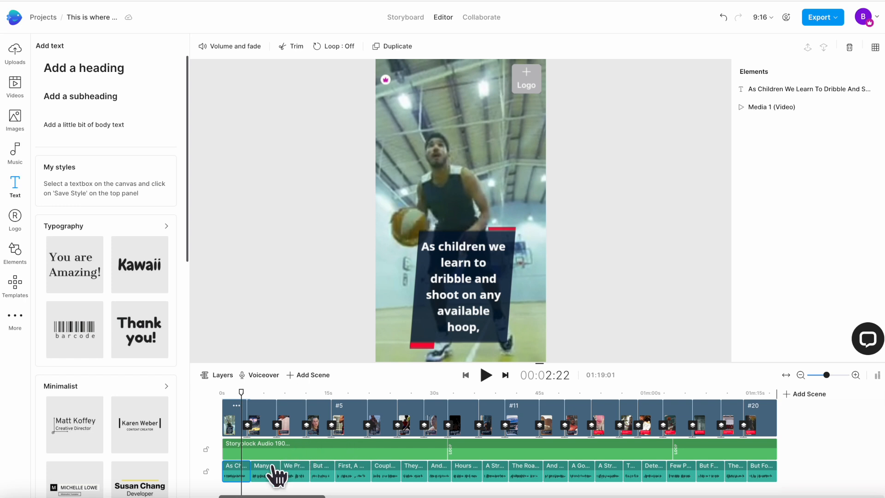
# Select and delete the caption on the opening basketball dribbling scene
pyautogui.click(460, 287)
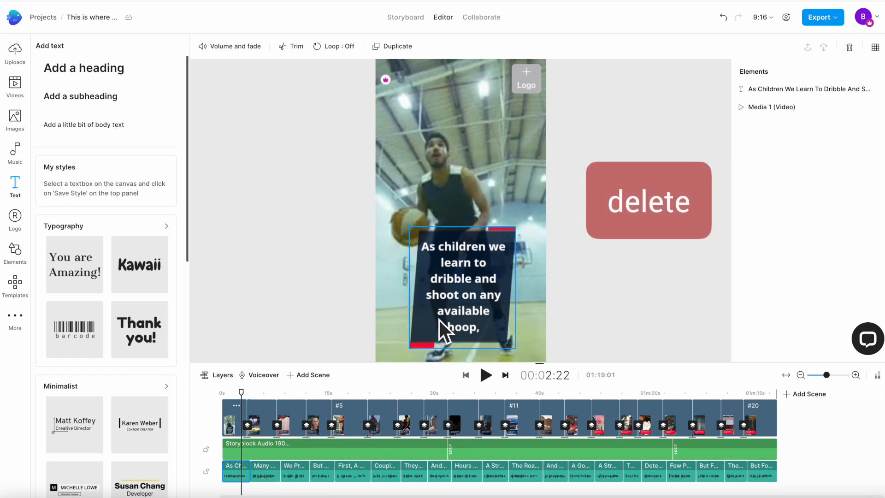
pyautogui.click(462, 288)
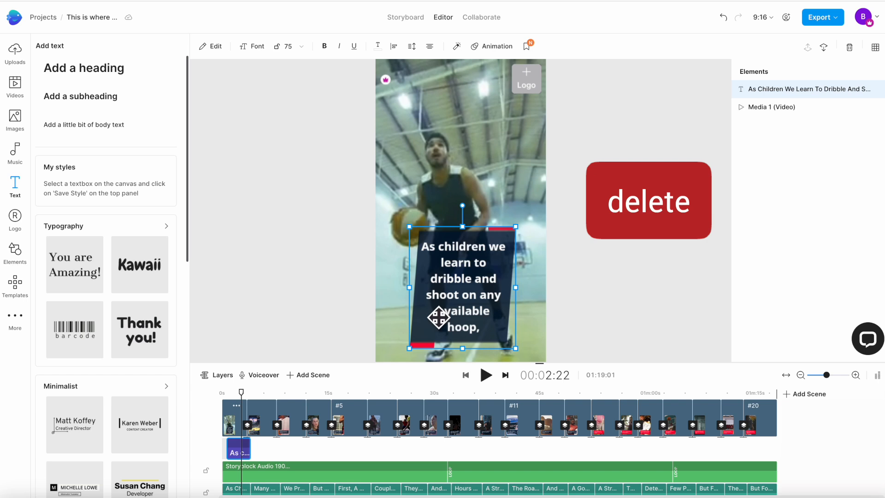
pyautogui.click(649, 200)
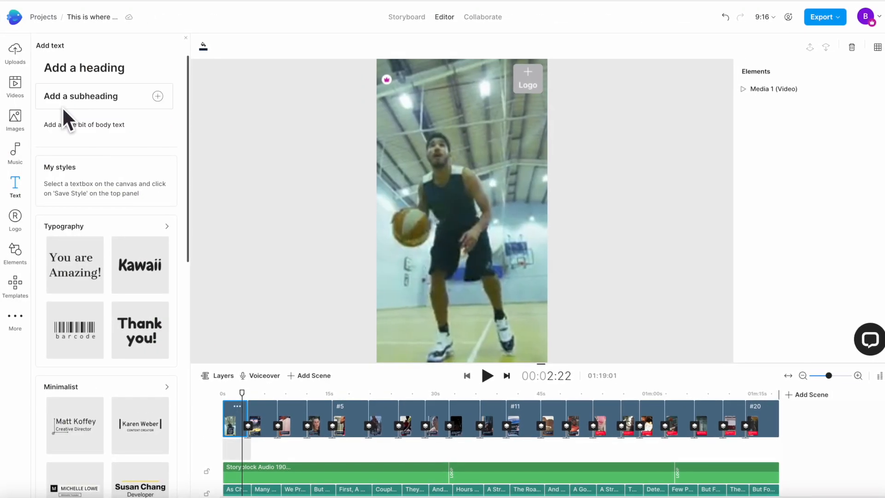
pyautogui.click(14, 85)
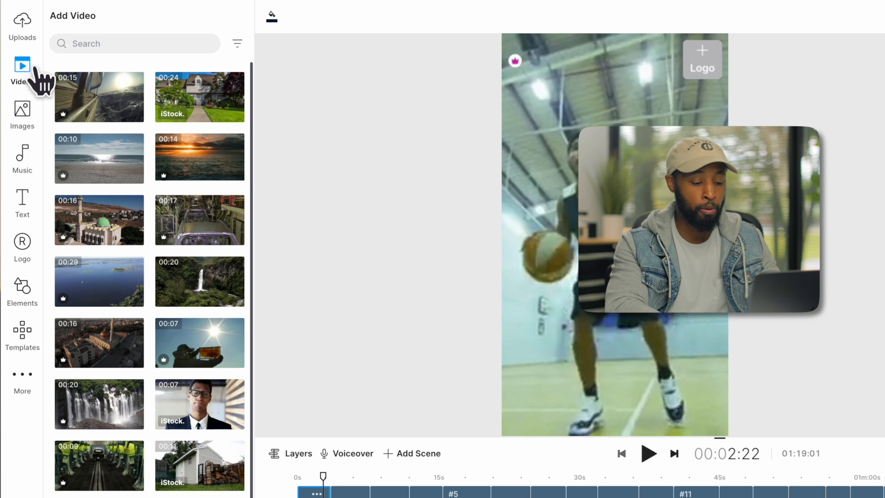
# Search the stock video library for 'basketball' clips
pyautogui.write('basketball')
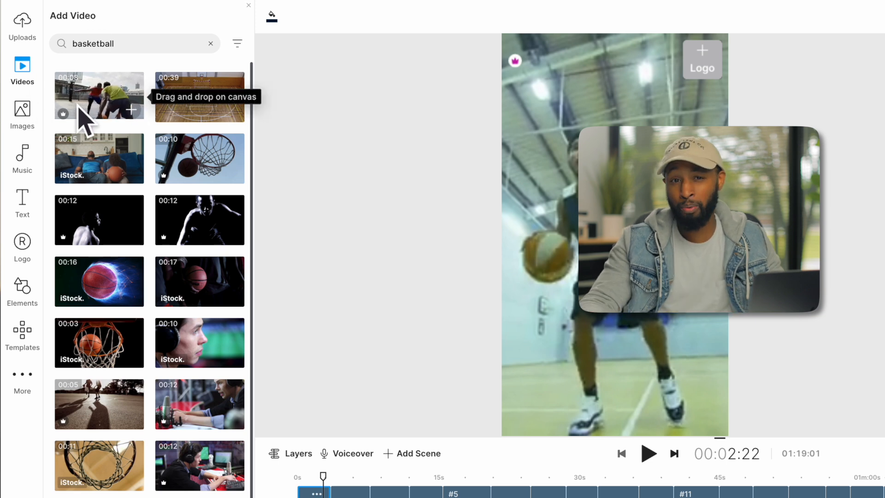
pyautogui.moveTo(192, 172)
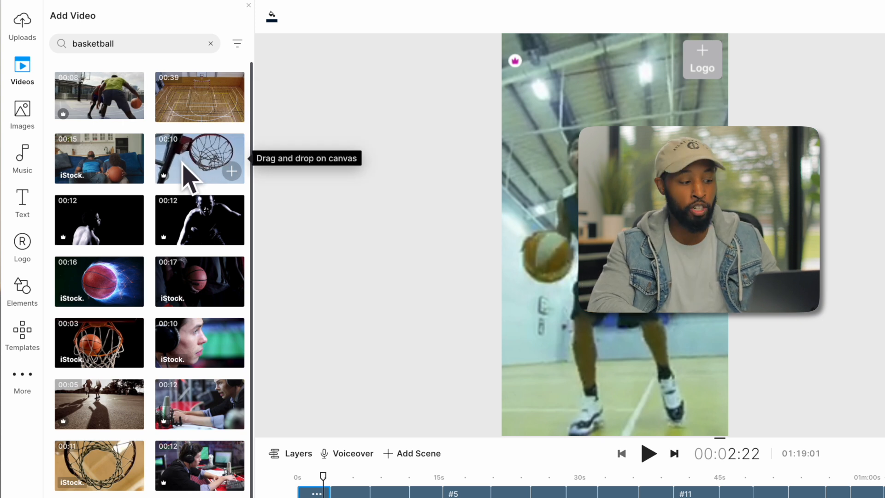
pyautogui.moveTo(199, 232)
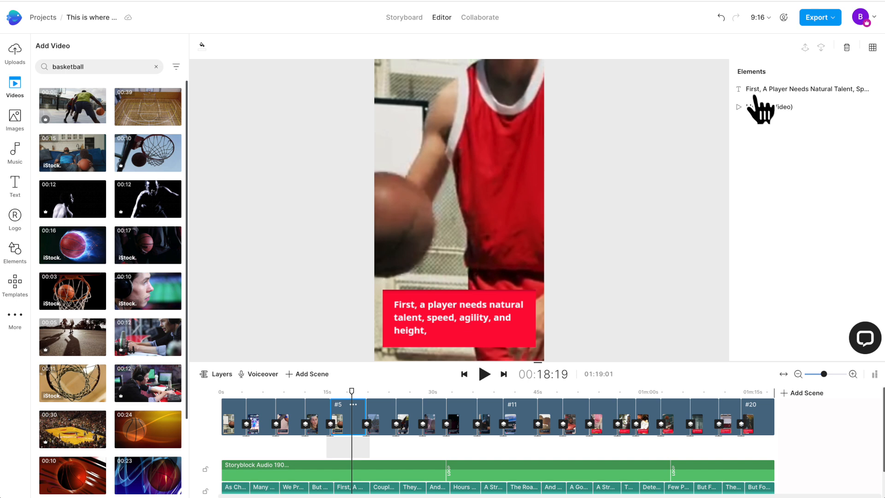
# Select the red-jersey scene's caption and open its styling options
pyautogui.click(804, 88)
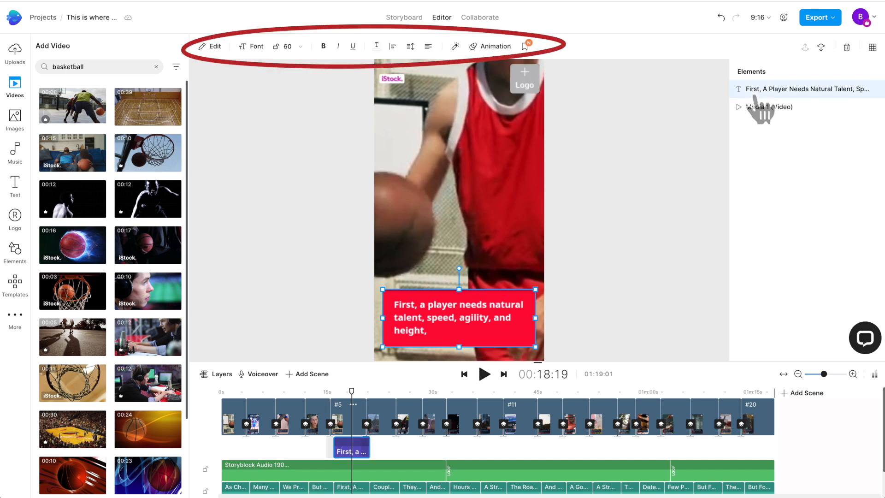
pyautogui.click(773, 106)
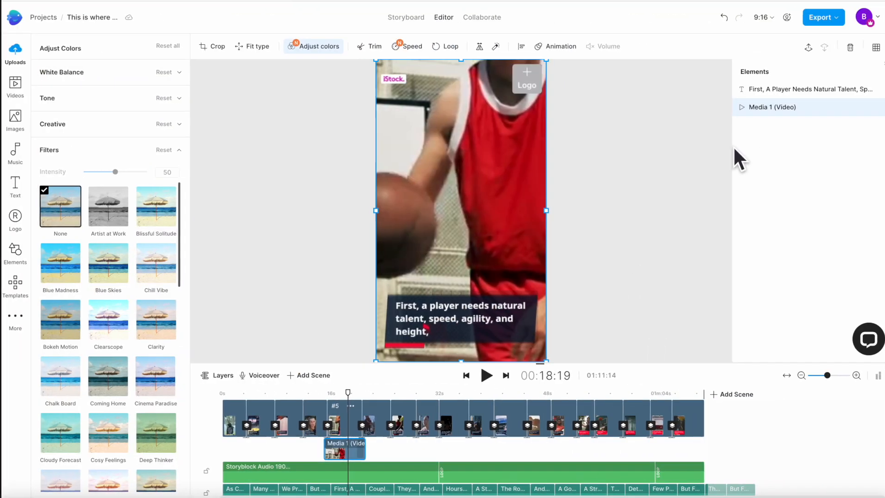
# Export the video at 1080p Full HD quality
pyautogui.click(822, 17)
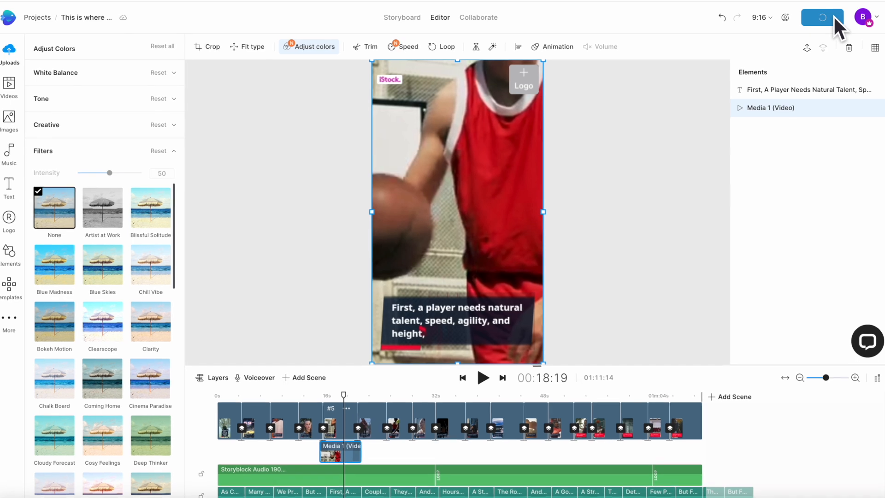
pyautogui.click(822, 17)
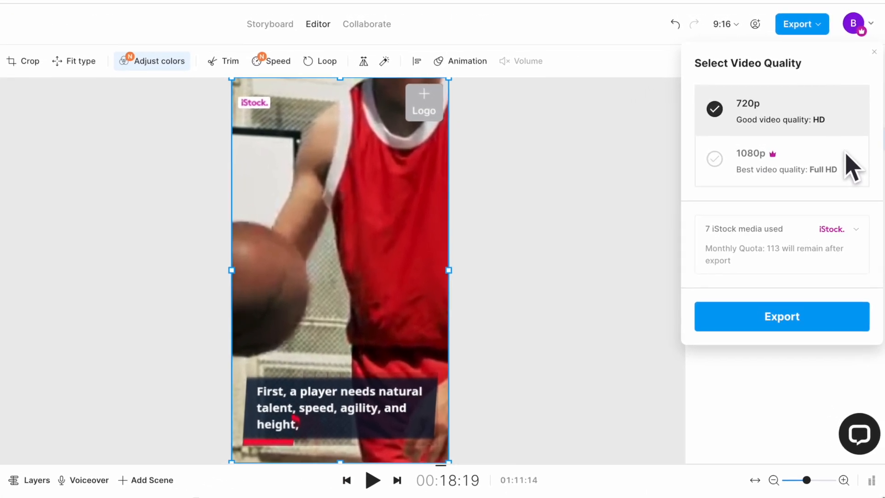
pyautogui.click(751, 161)
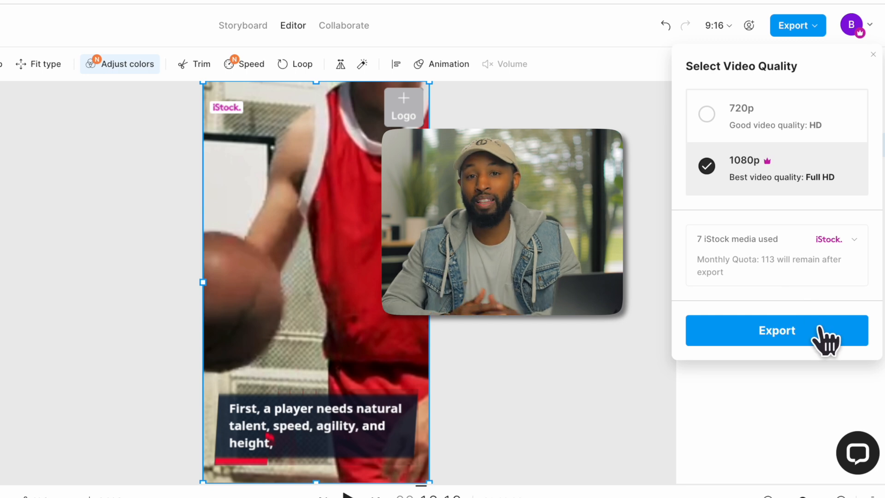
pyautogui.click(777, 330)
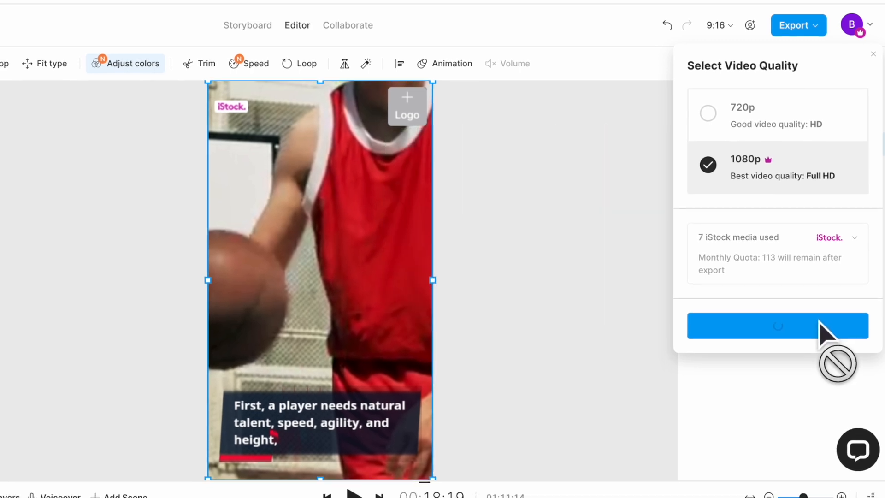